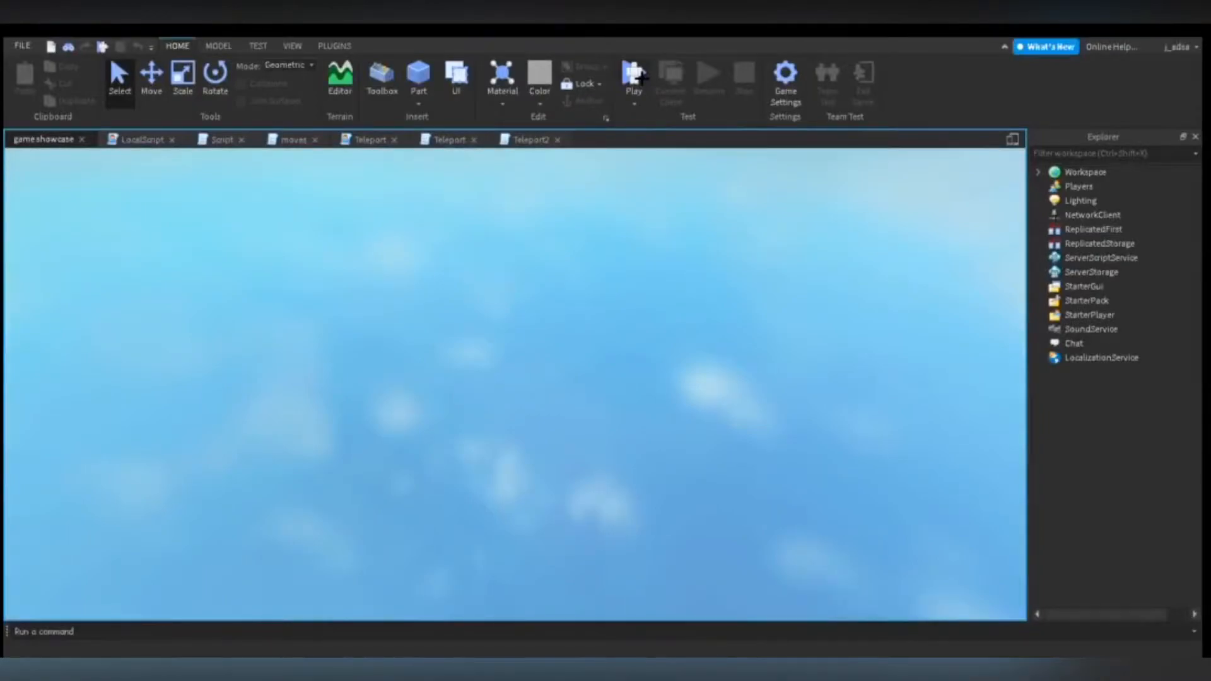
Step: Switch to the game showcase place tab showing the scene with coloured floor tiles
{"action": "left_click", "coordinate": [633, 77]}
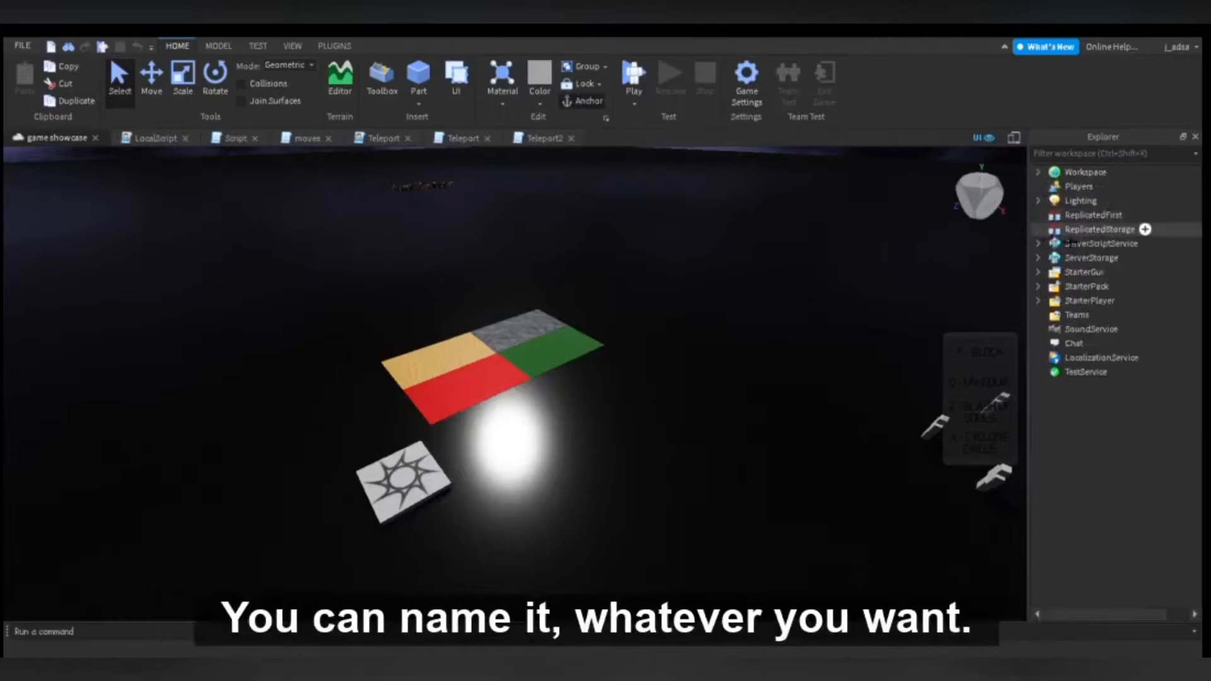
Step: Review the ReplicatedStorage, server scripts and StarterPack folders, then open the Teleport LocalScript
{"action": "left_click", "coordinate": [1099, 228]}
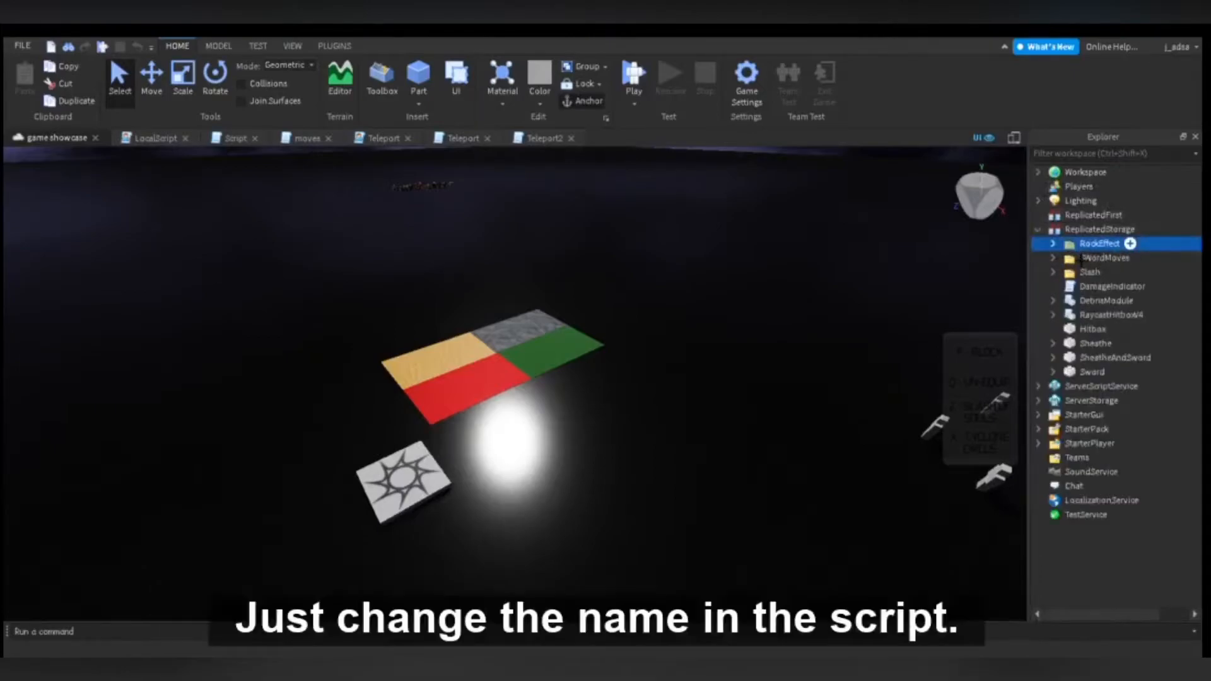
{"action": "left_click", "coordinate": [1052, 244]}
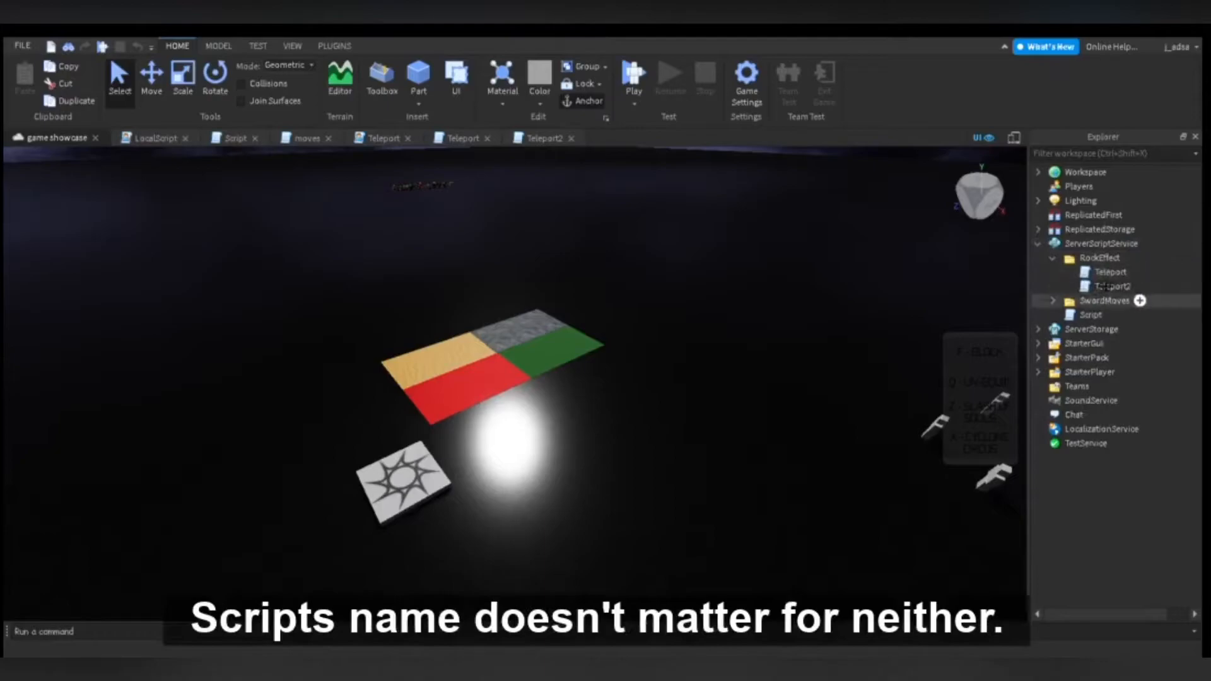
{"action": "left_click", "coordinate": [1097, 258]}
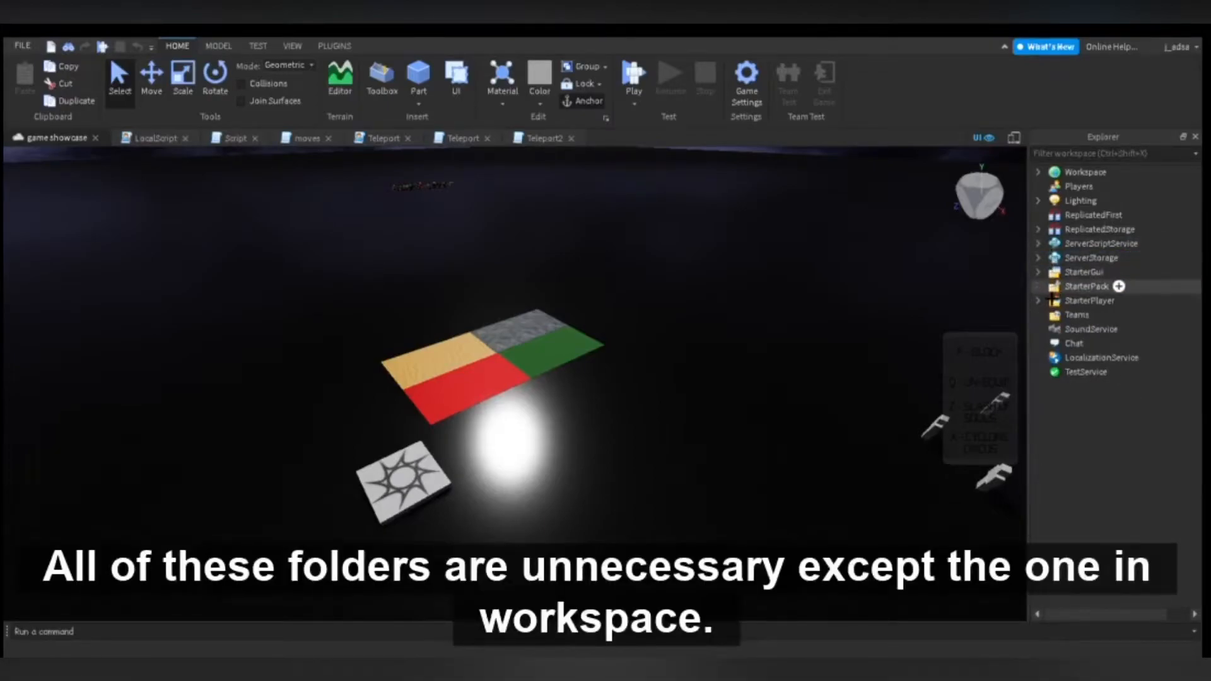
{"action": "left_click", "coordinate": [1040, 287]}
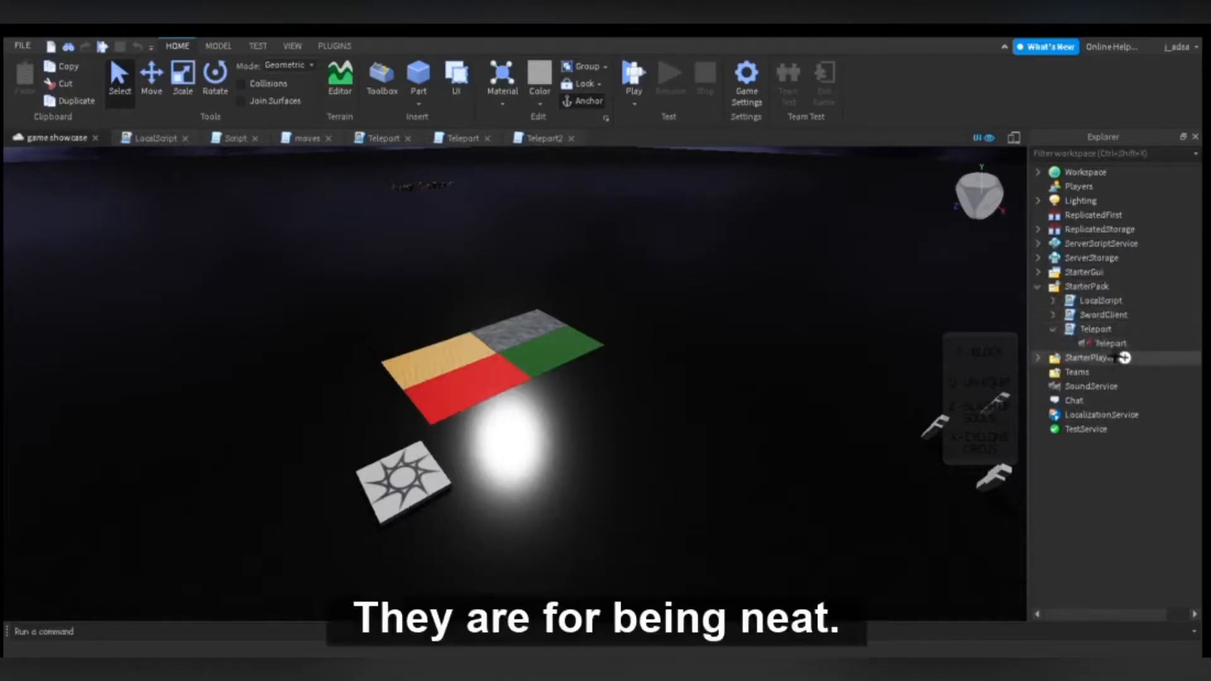
{"action": "left_click", "coordinate": [1094, 342]}
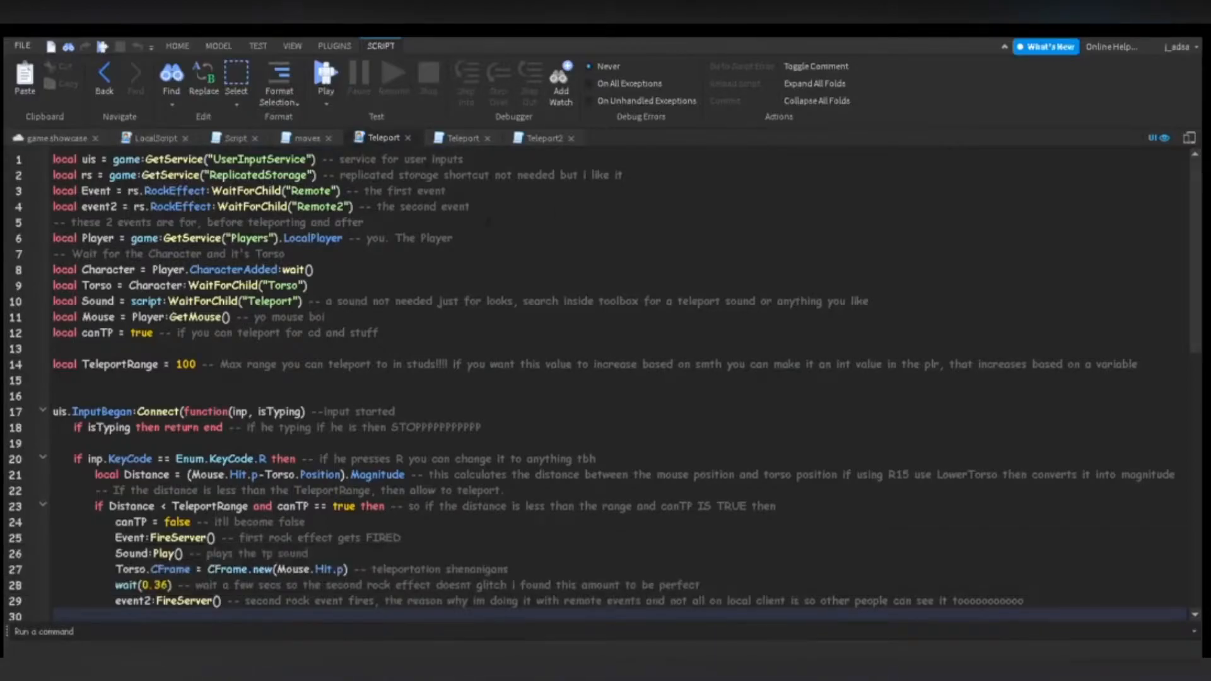
Step: Extend line 7's Torso comment with 'if r15 then use LowerTorso' and review the rest of the script
{"action": "double_click", "coordinate": [375, 238]}
{"action": "type", "text": " if R15 then use LowerTorso"}
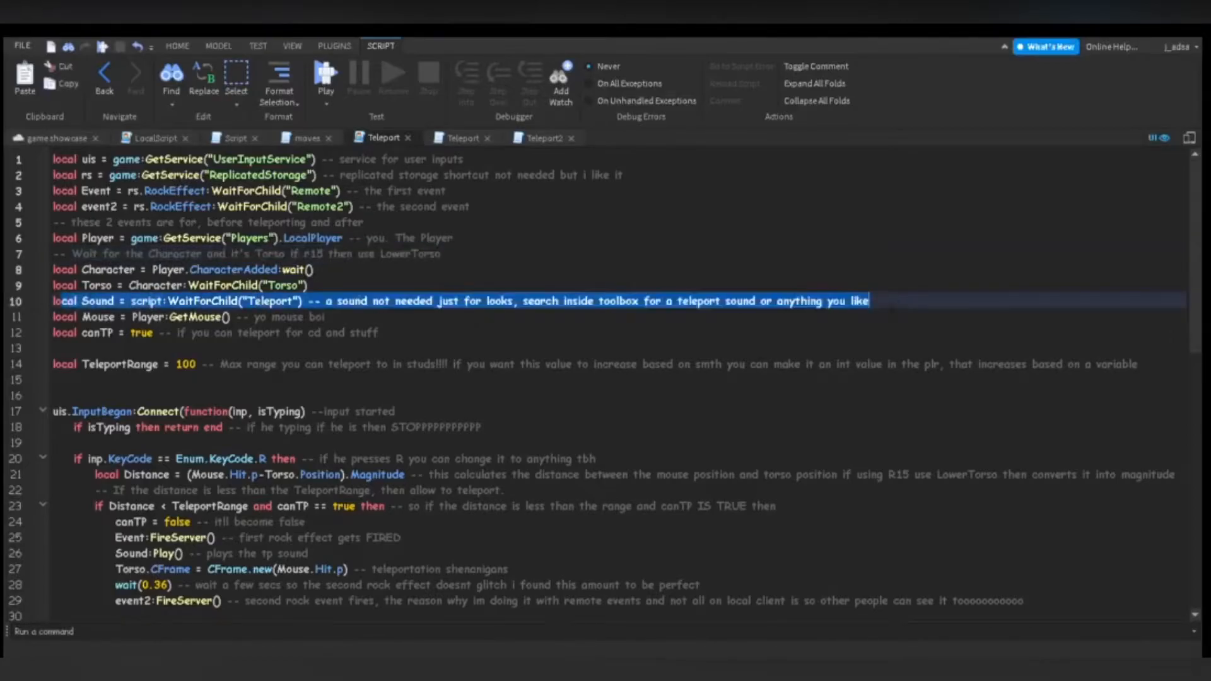
{"action": "scroll", "scroll_direction": "down", "scroll_amount": 3}
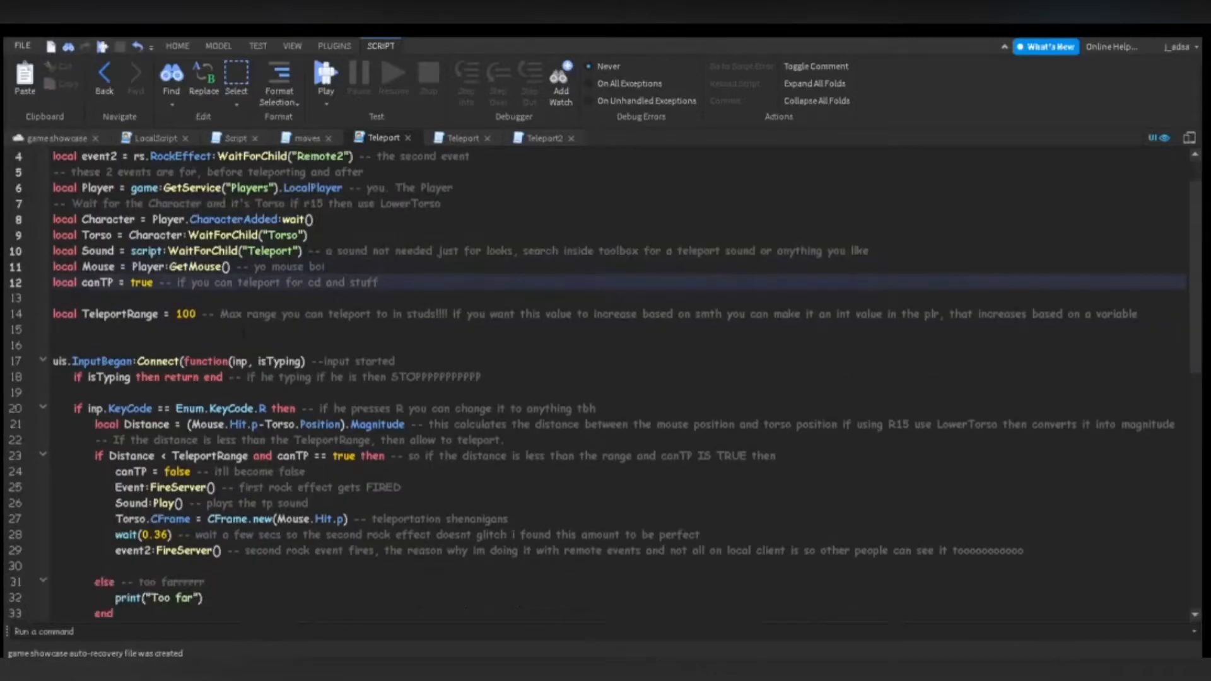
{"action": "scroll", "scroll_direction": "down", "scroll_amount": 3}
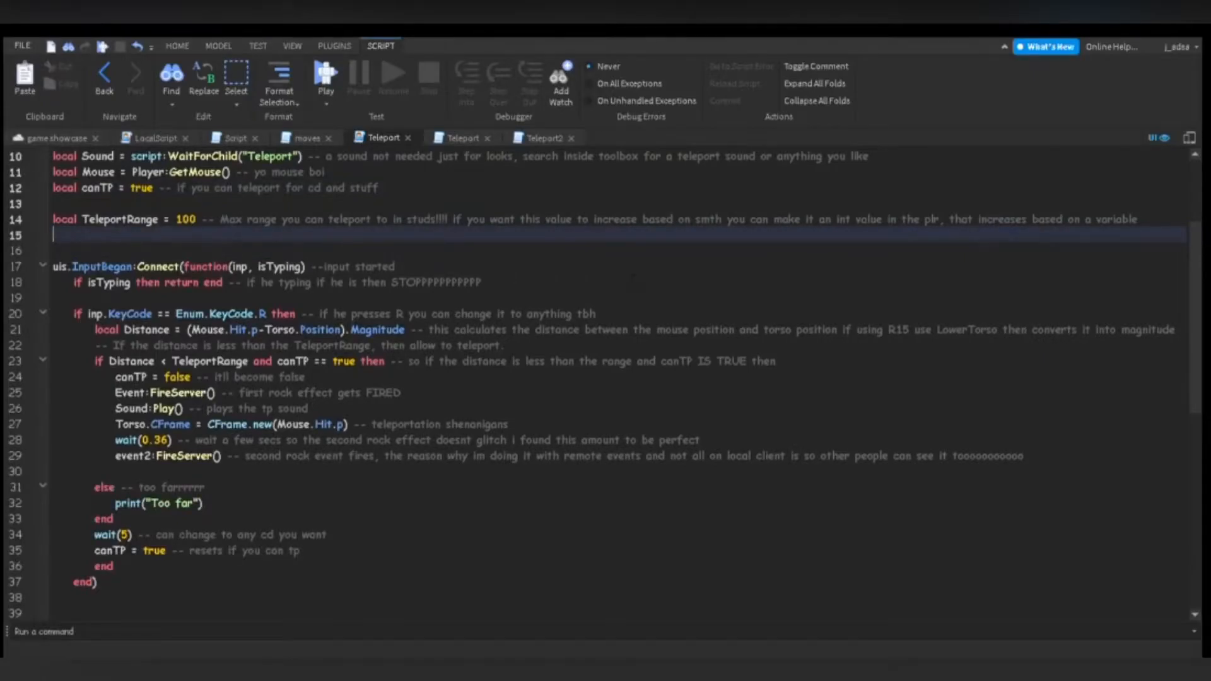
{"action": "scroll", "scroll_direction": "down", "scroll_amount": 3}
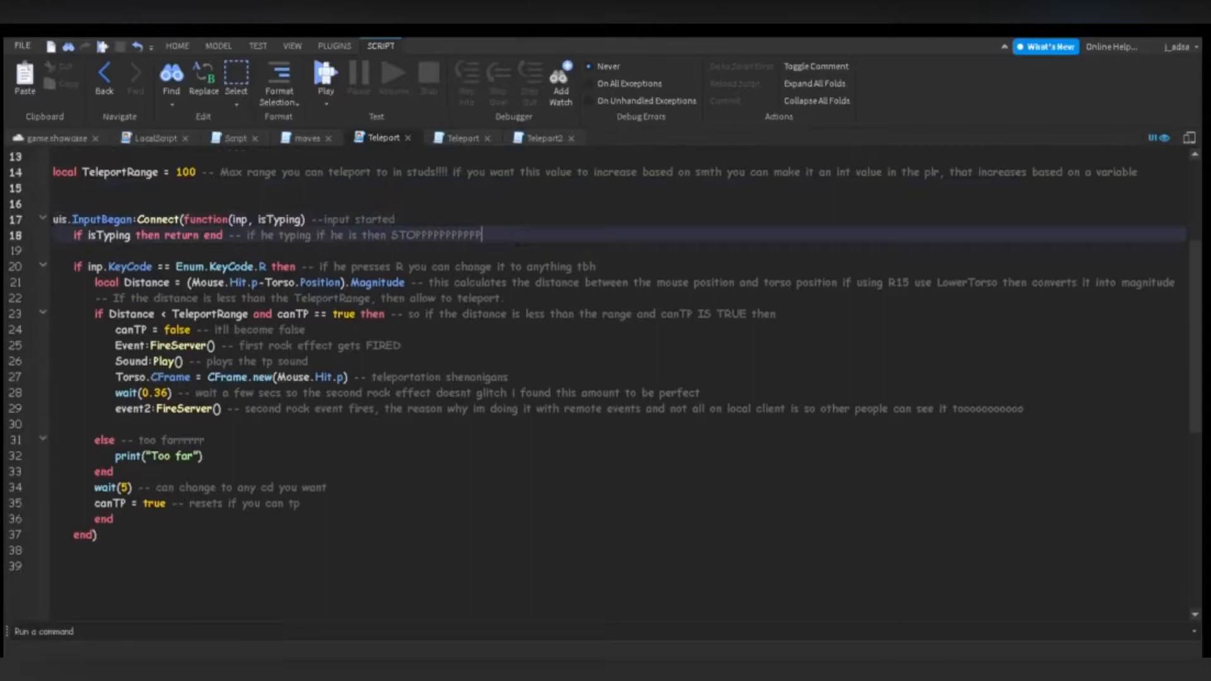
Step: Extend line 18's comment with 'so he dont teleport when typing it breaks the operation' and add 'change' to line 20's comment
{"action": "type", "text": "so he dont teleport when typing"}
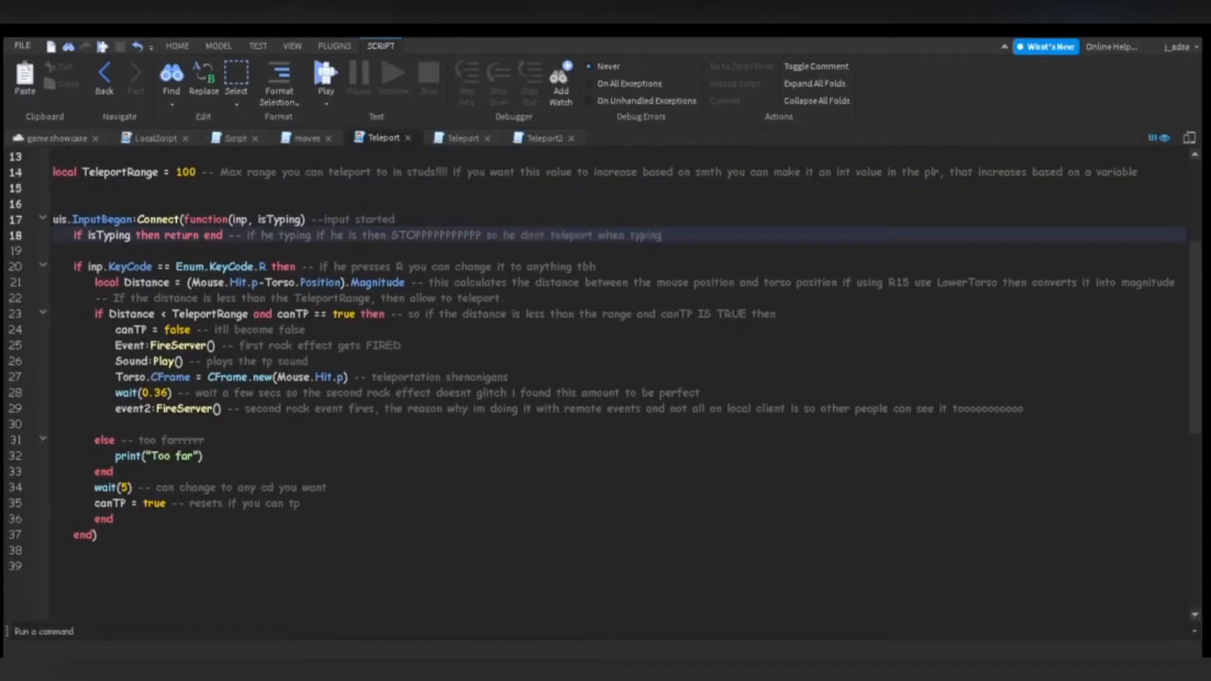
{"action": "type", "text": "it breaks the e"}
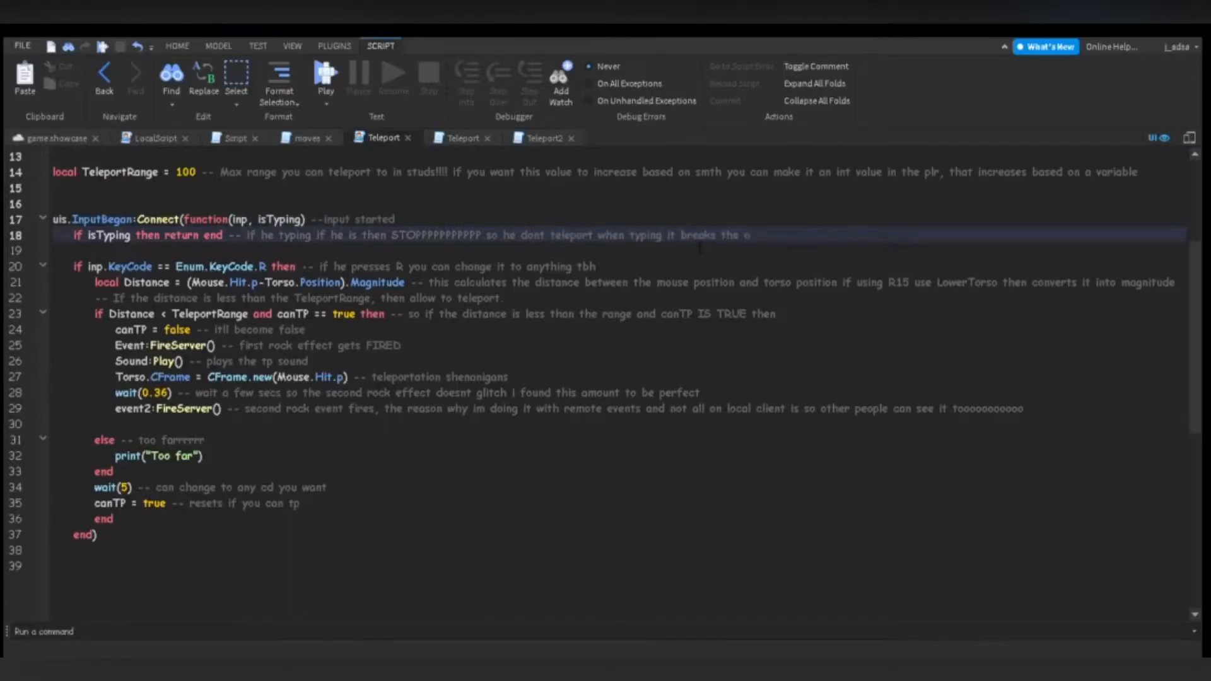
{"action": "type", "text": "operation"}
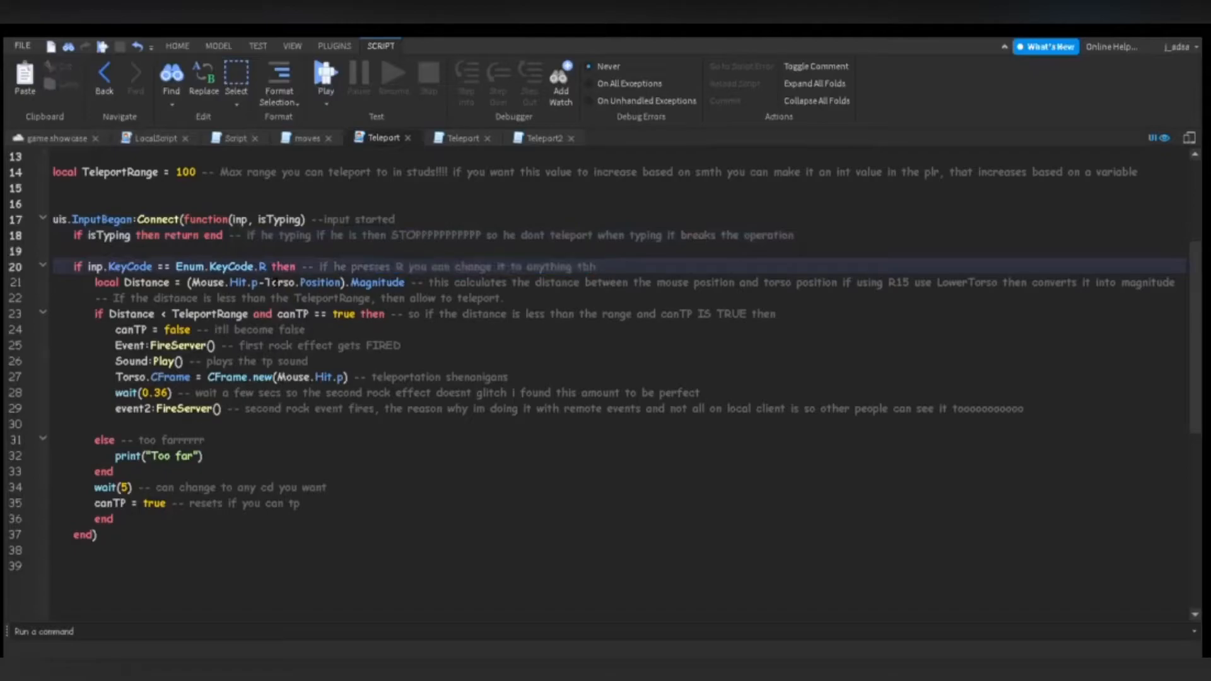
{"action": "type", "text": "E"}
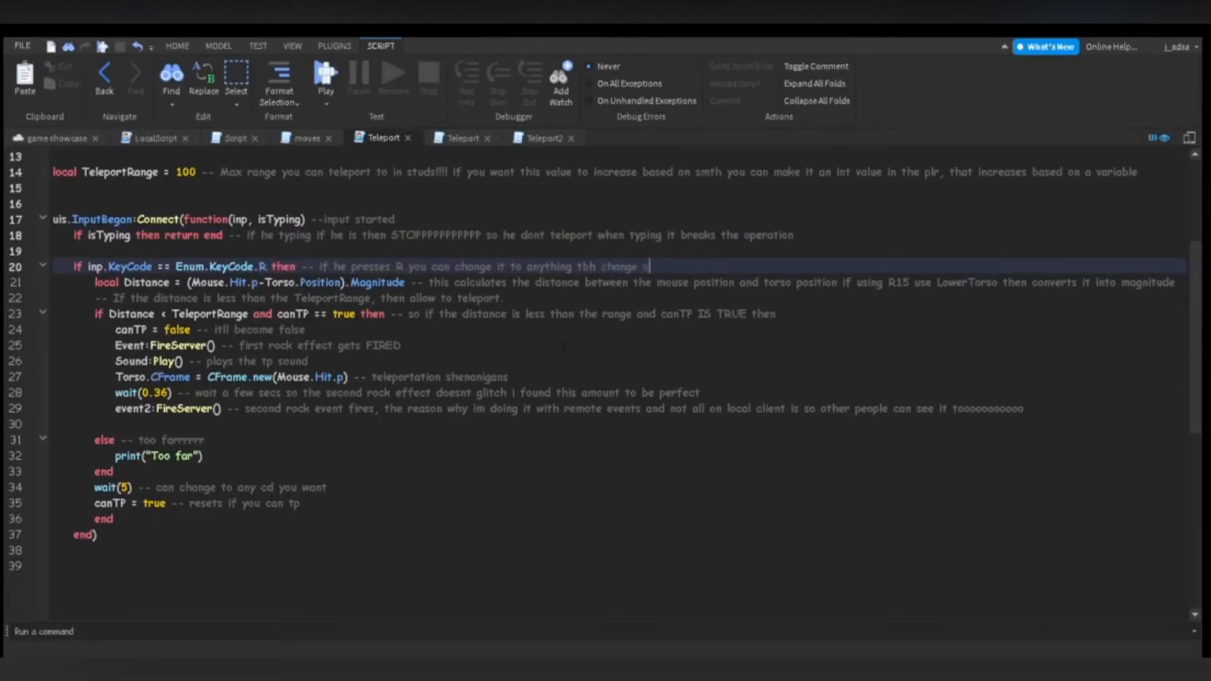
{"action": "type", "text": "change"}
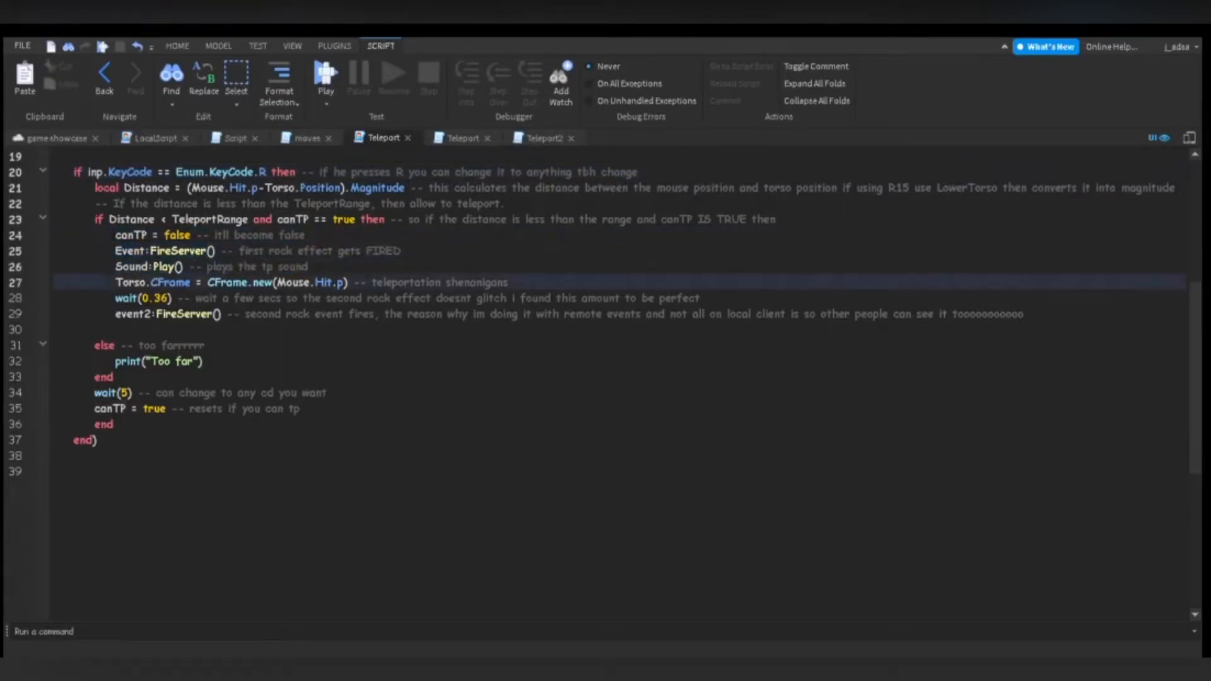
{"action": "left_click", "coordinate": [83, 440]}
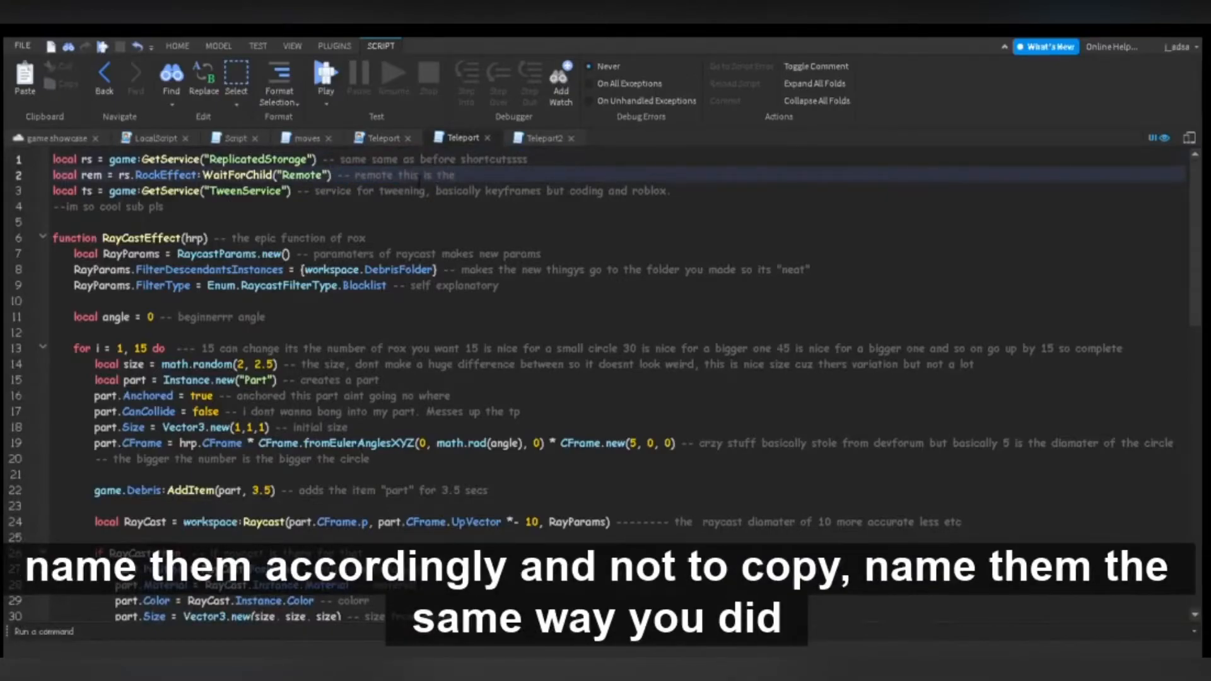
Step: Note the remote is the first one created in ReplicatedStorage and rename 'rox' to 'raycast' in line 6's comment
{"action": "type", "text": "first remote you created"}
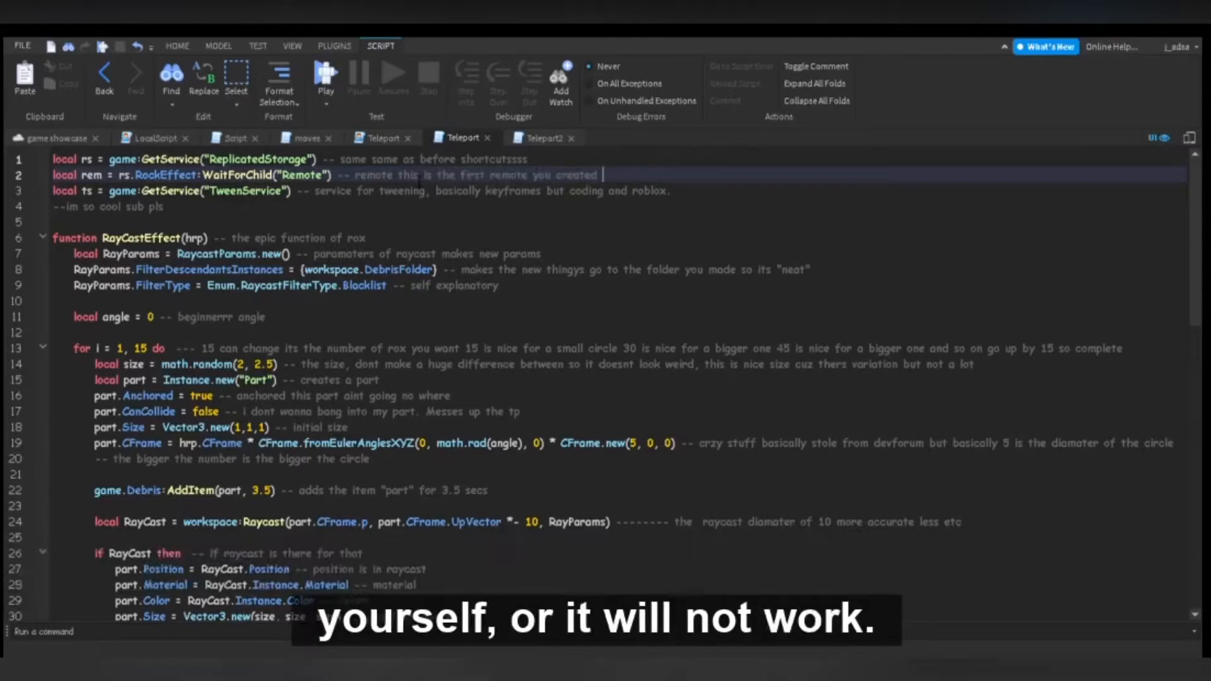
{"action": "type", "text": "n replicated storage folder......."}
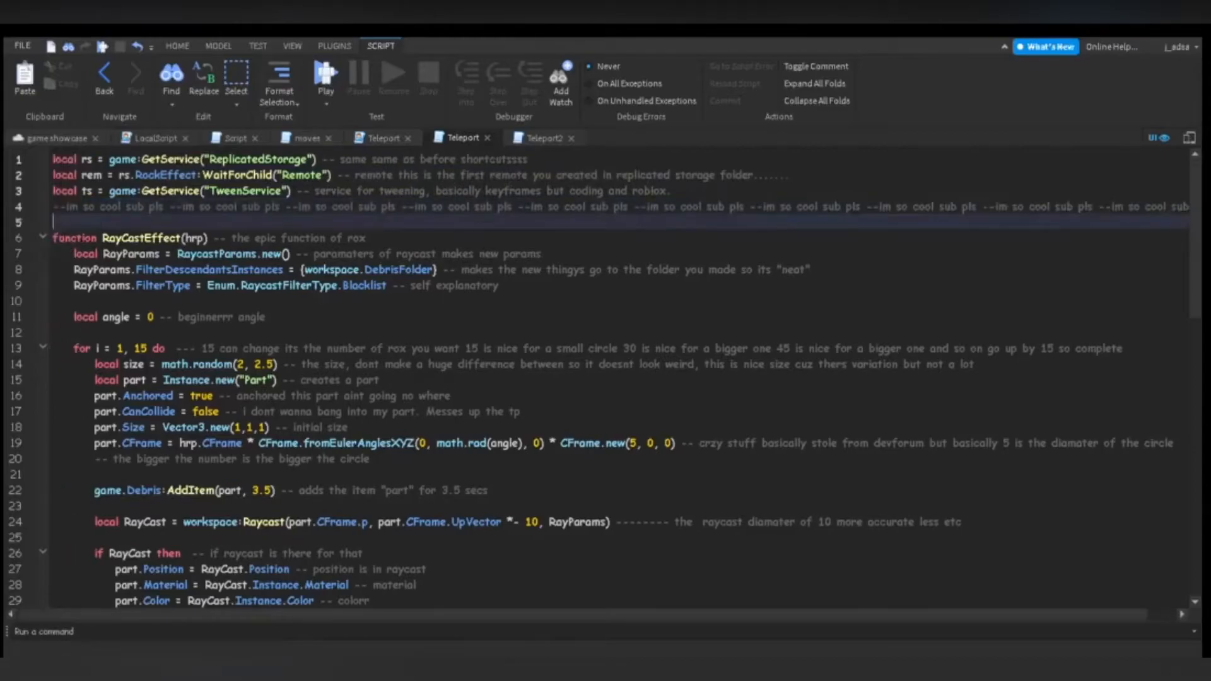
{"action": "double_click", "coordinate": [356, 238]}
{"action": "type", "text": "aycast"}
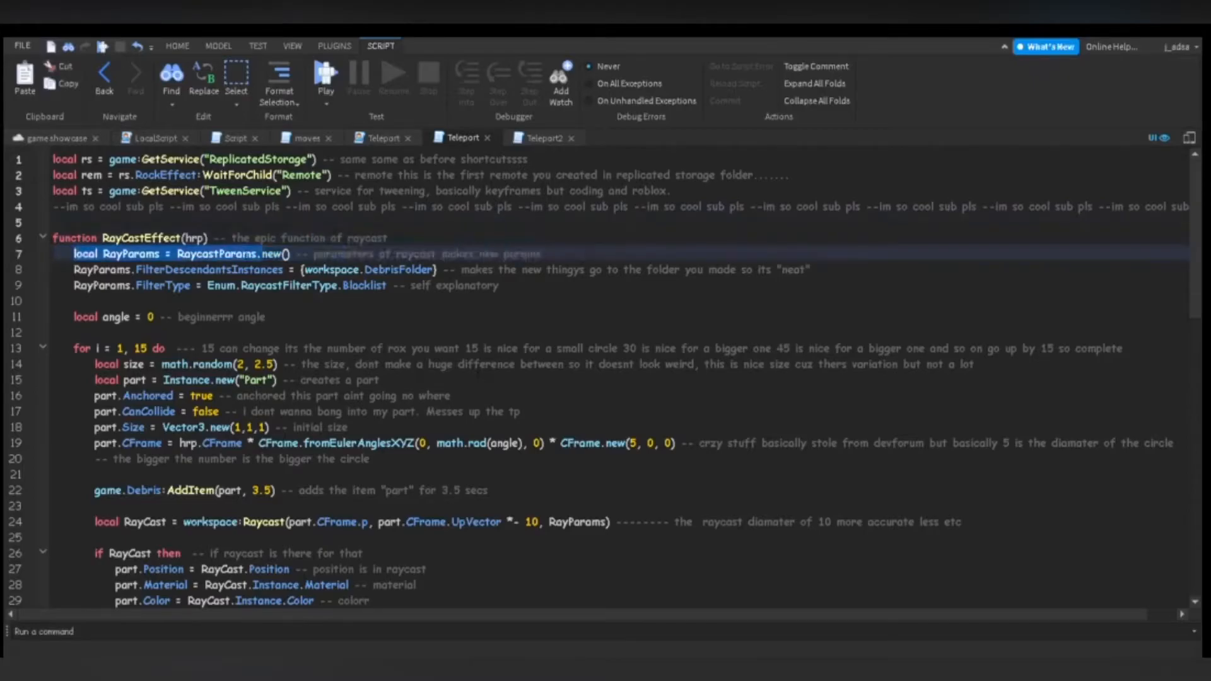
{"action": "double_click", "coordinate": [482, 285]}
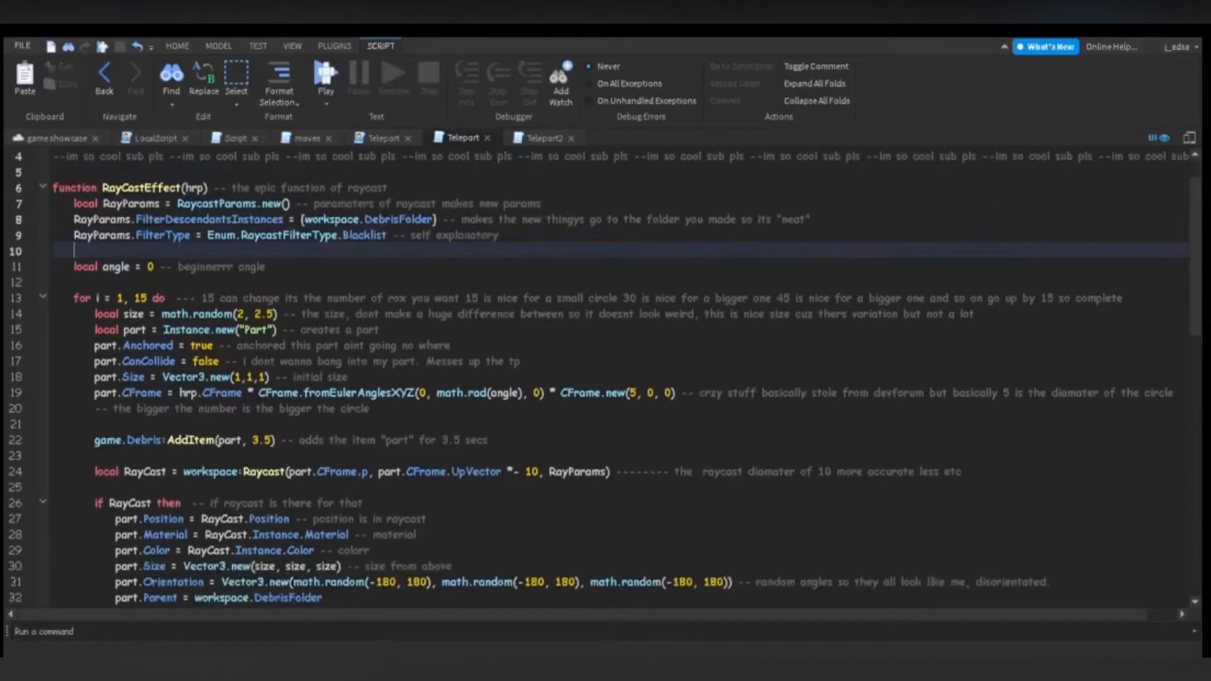
{"action": "double_click", "coordinate": [205, 266]}
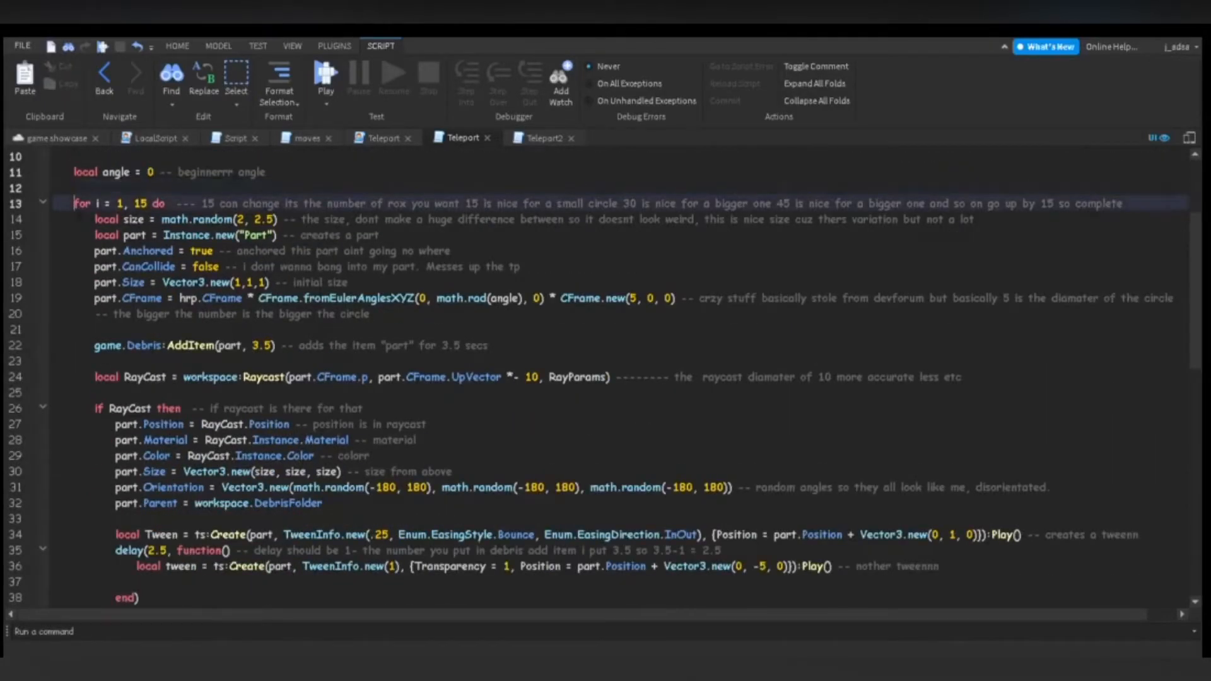
Step: Keep the loop count at 15 and comment that CanCollide true lets you hit the part
{"action": "left_click_drag", "start_coordinate": [201, 203], "coordinate": [560, 203]}
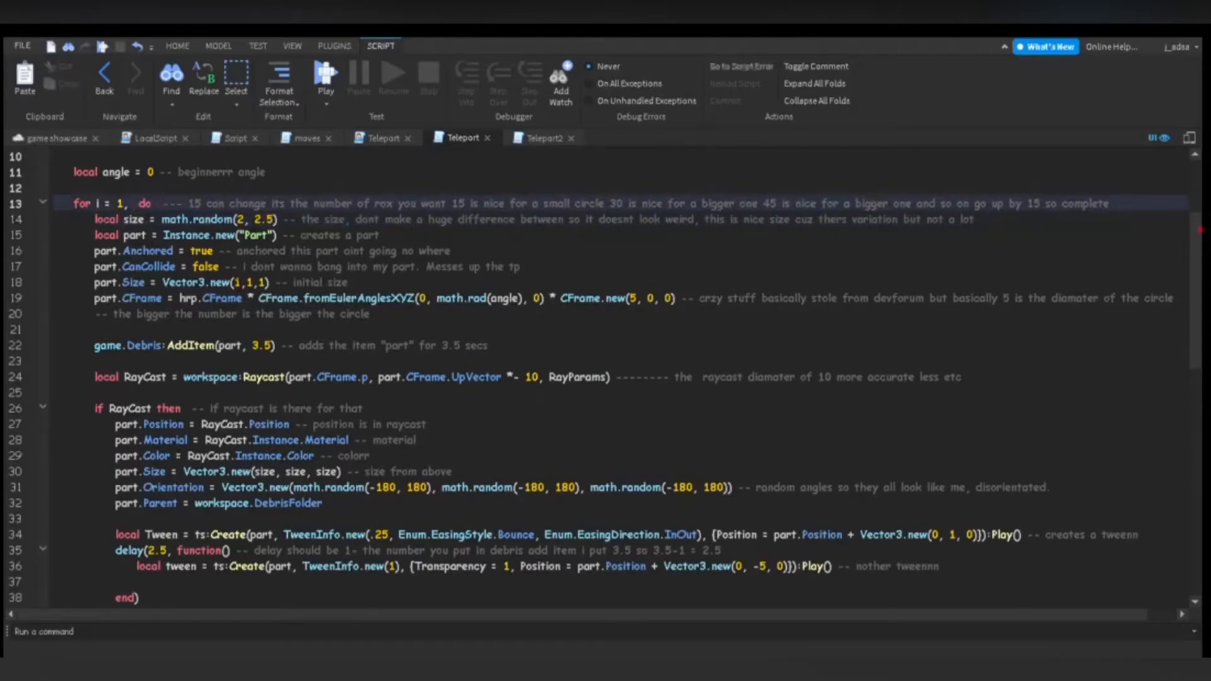
{"action": "type", "text": "15"}
{"action": "left_click", "coordinate": [620, 267]}
{"action": "type", "text": " -- if you want to be "}
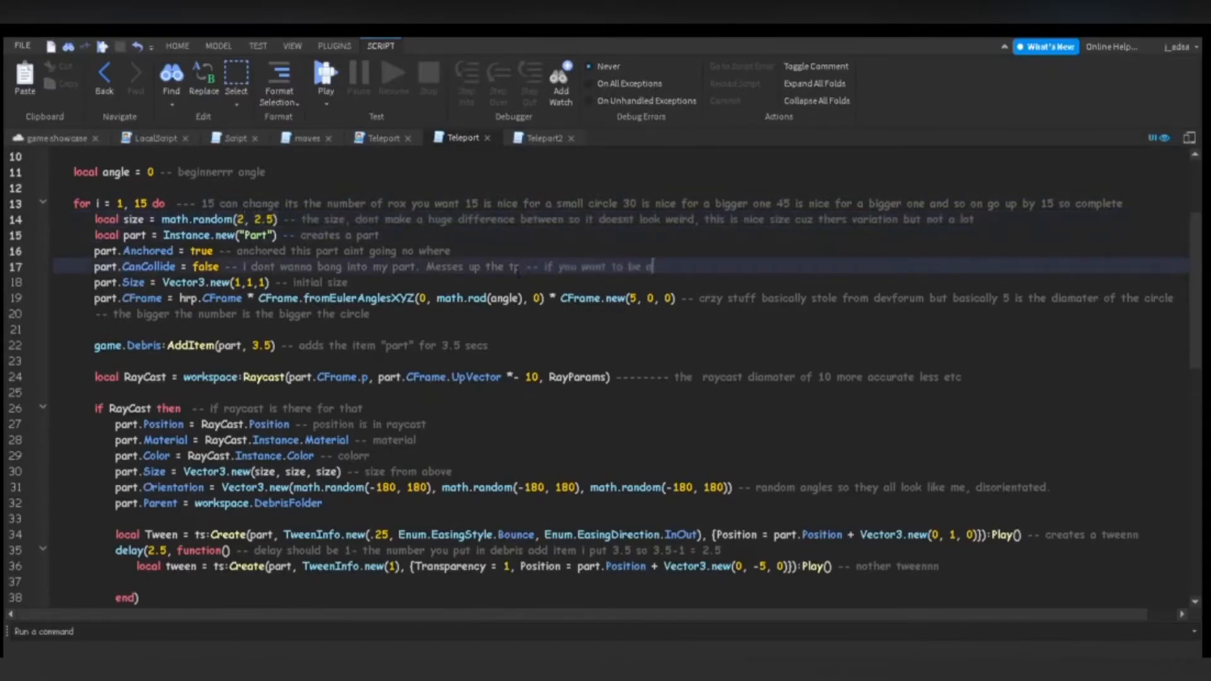
{"action": "type", "text": "able to hit the part then make this true"}
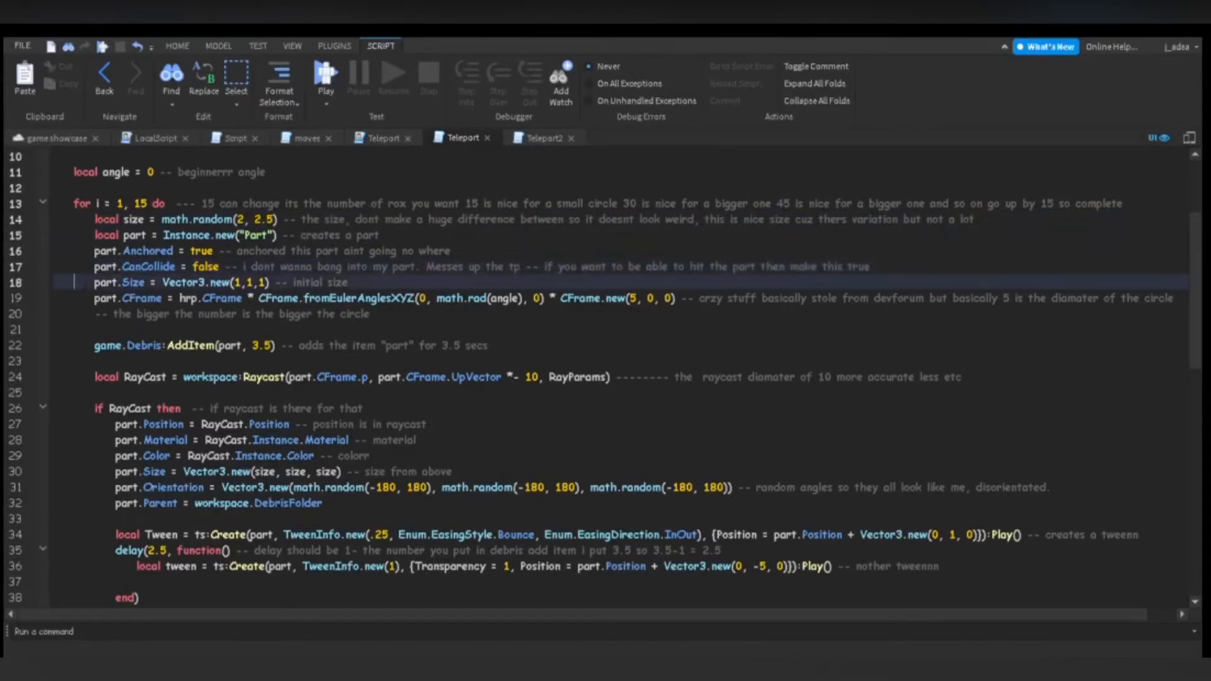
{"action": "double_click", "coordinate": [313, 282]}
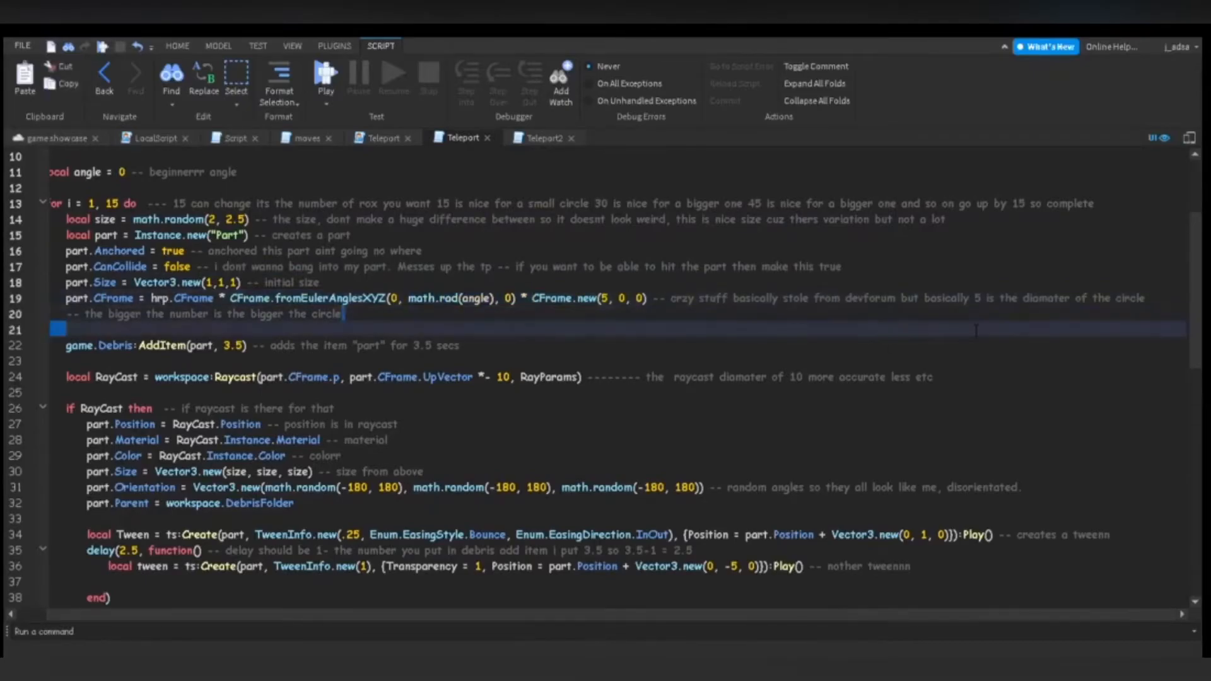
Step: Add the comment '-- 5 is how wide you want it to be' below the CFrame line
{"action": "double_click", "coordinate": [1054, 299]}
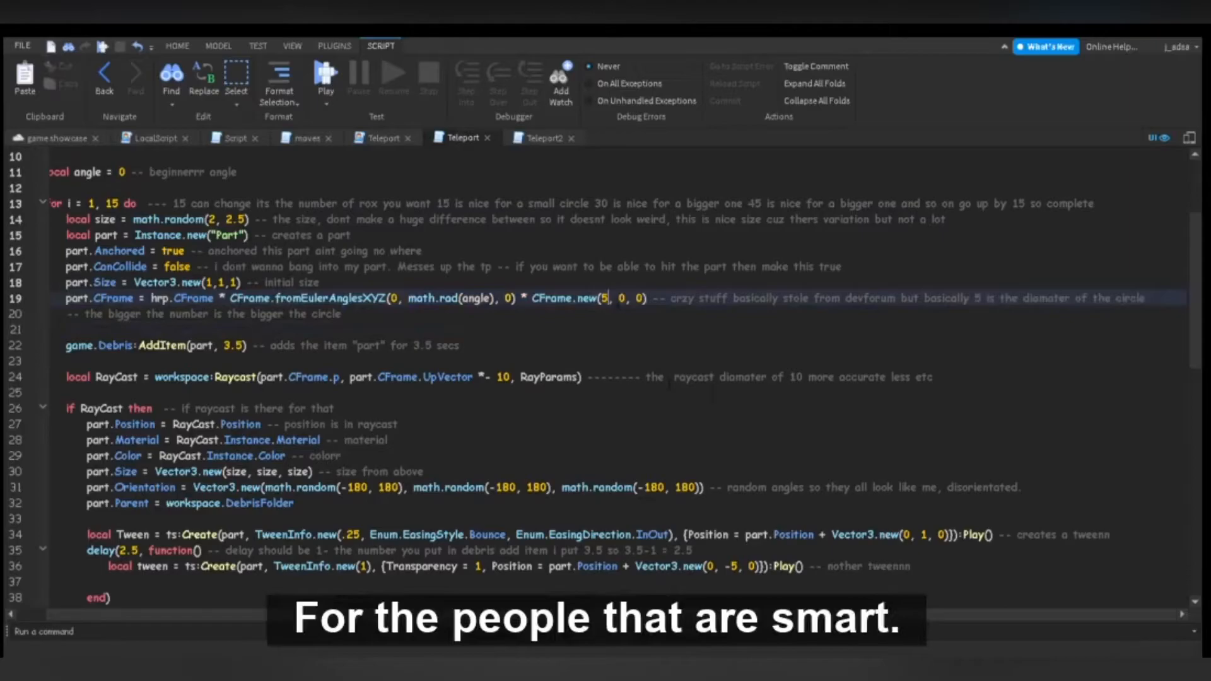
{"action": "key", "text": "Backspace"}
{"action": "type", "text": "-- 5 is how wide "}
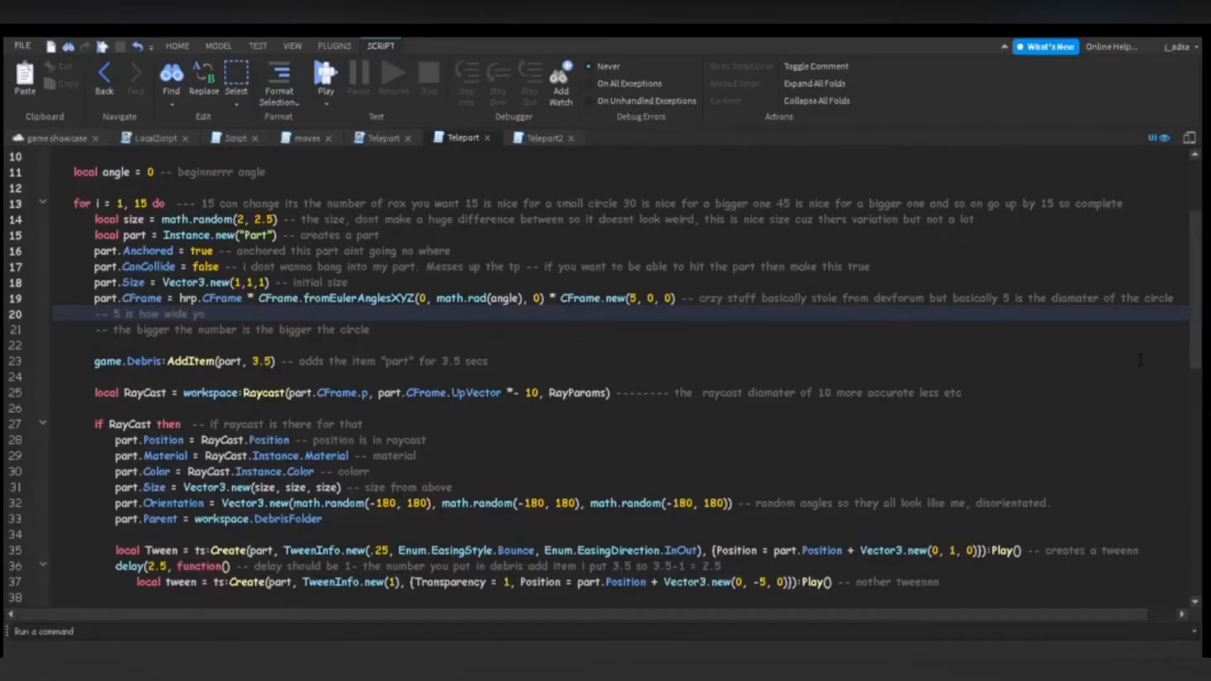
{"action": "type", "text": "you want it to be"}
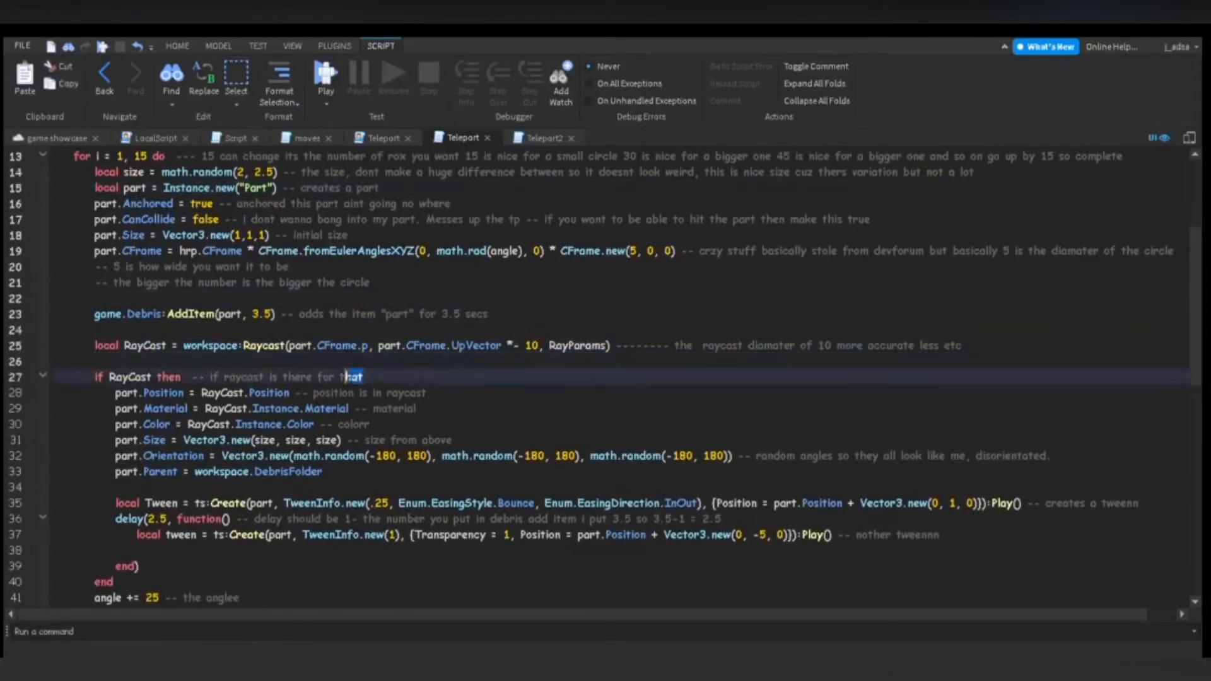
Step: Expand the raycast position, material and colour comments with '-- pls use the delay', then open Teleport2
{"action": "scroll", "scroll_direction": "down", "scroll_amount": 3}
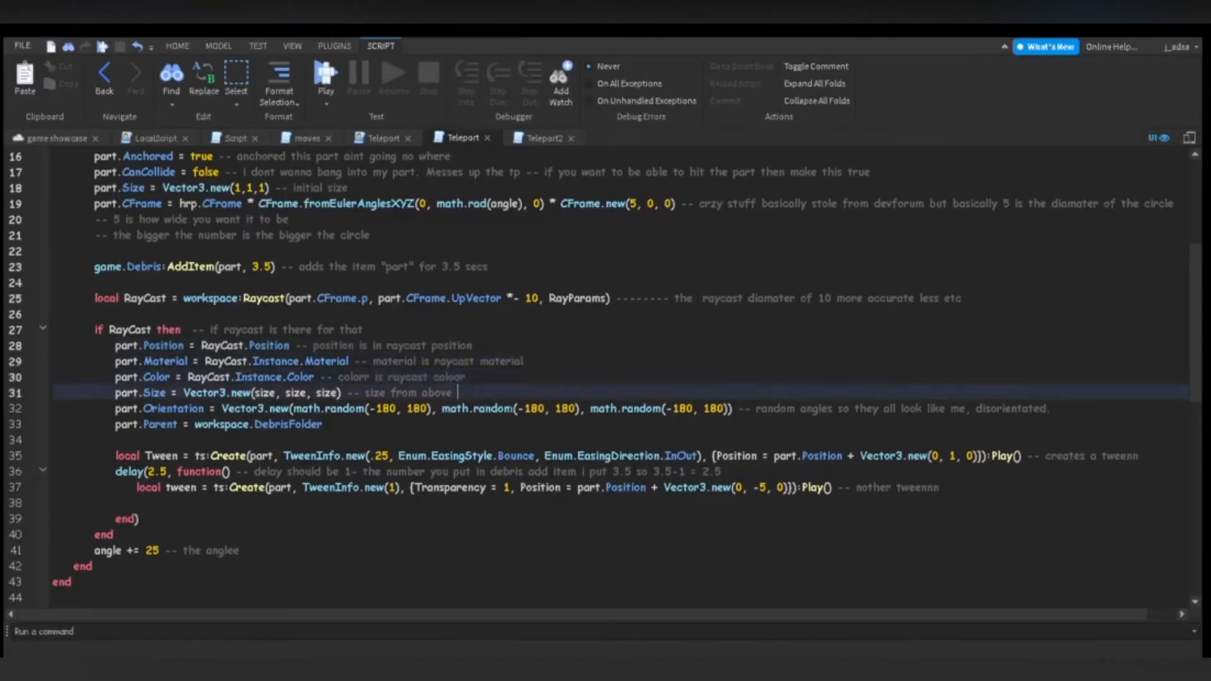
{"action": "scroll", "scroll_direction": "up", "scroll_amount": 3}
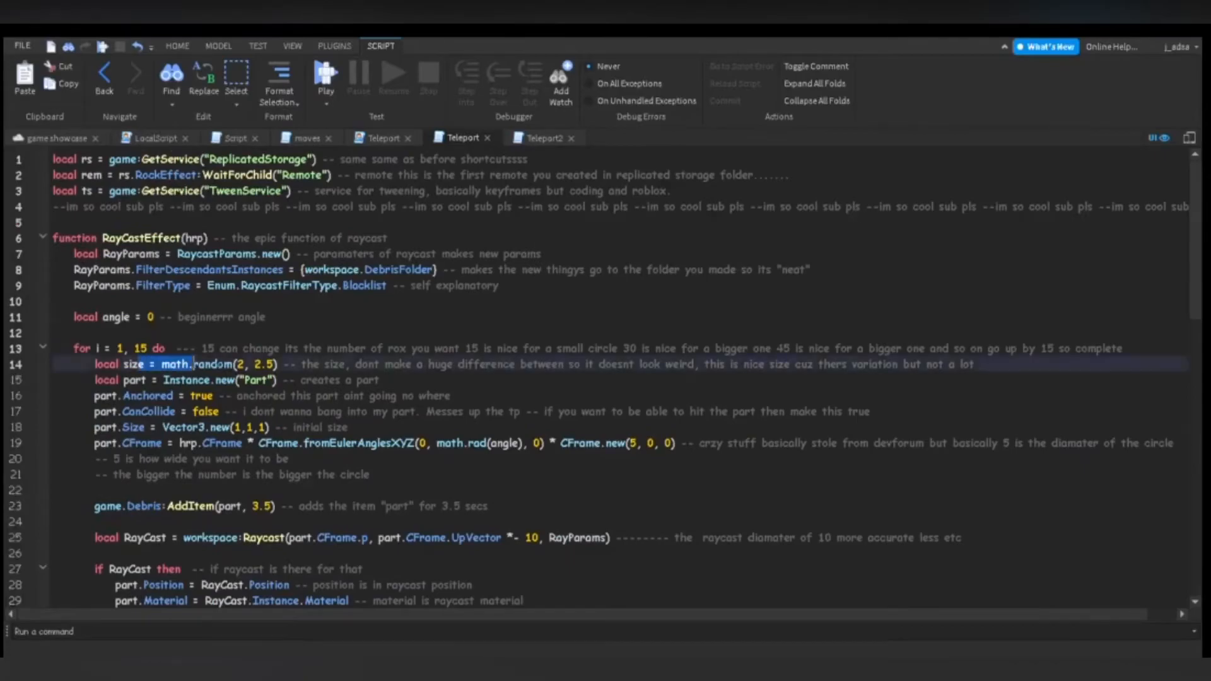
{"action": "scroll", "scroll_direction": "down", "scroll_amount": 3}
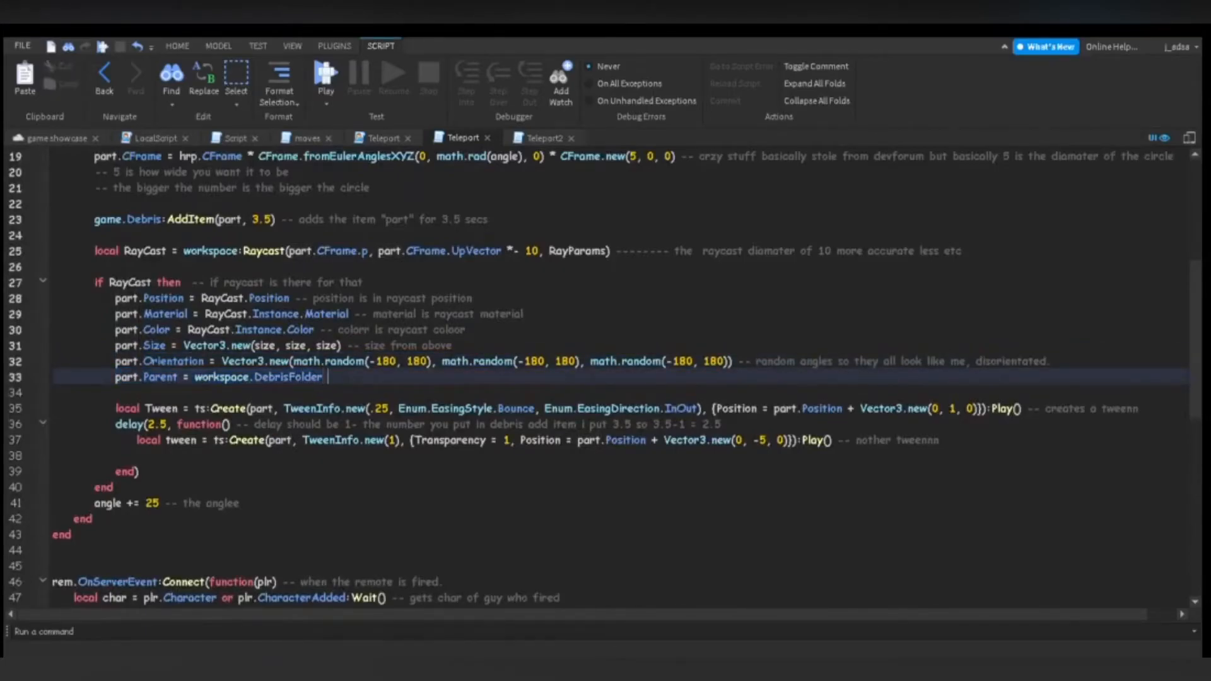
{"action": "type", "text": "-- pls use the delay"}
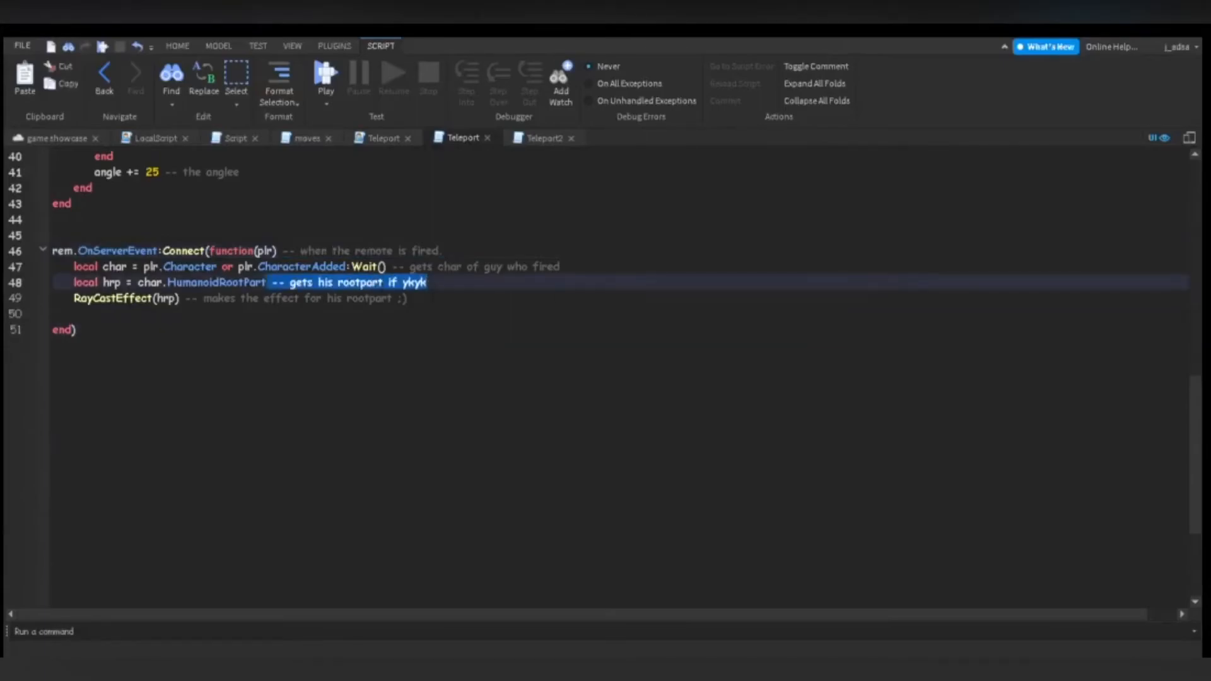
{"action": "left_click", "coordinate": [543, 138]}
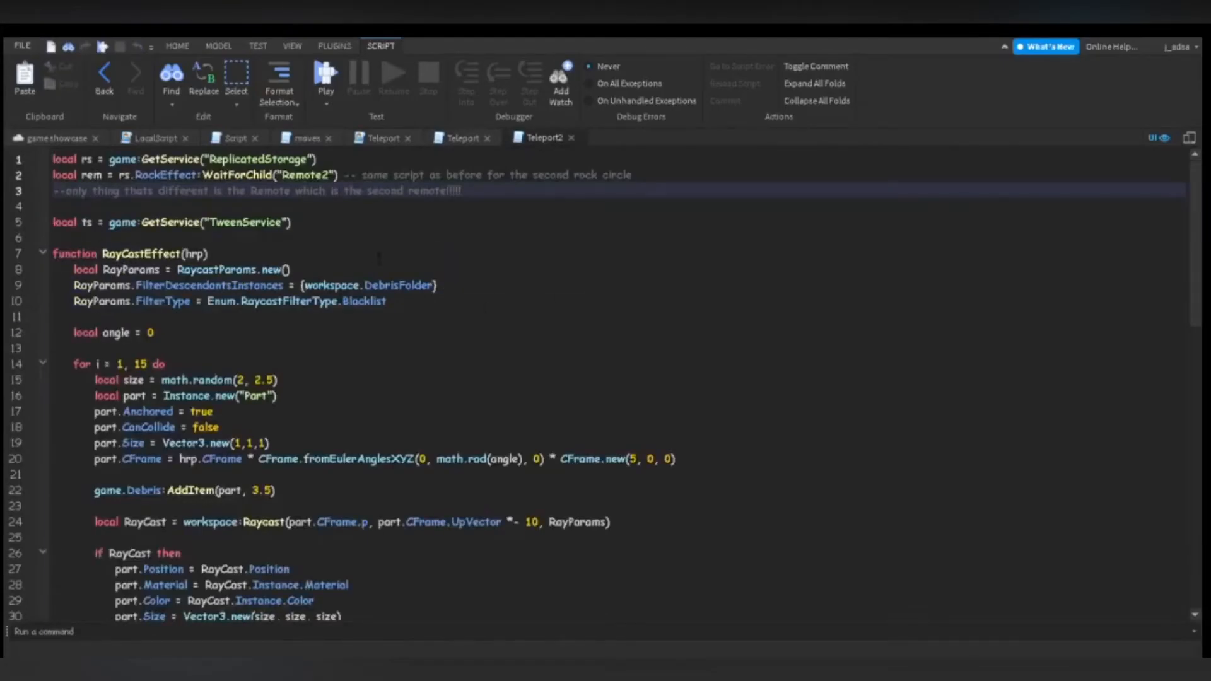